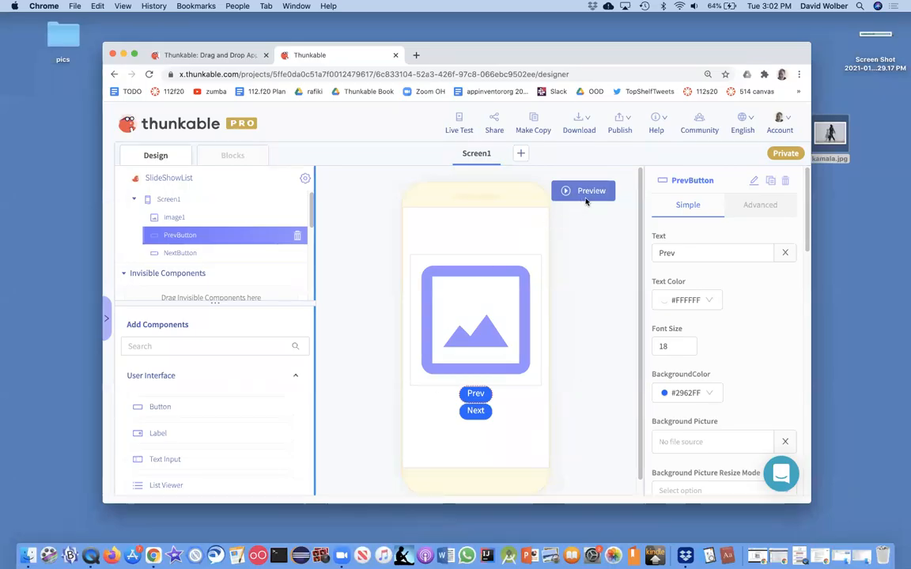
Step: Preview the app, then search the components for 'Row'
{"action": "left_click", "coordinate": [583, 190]}
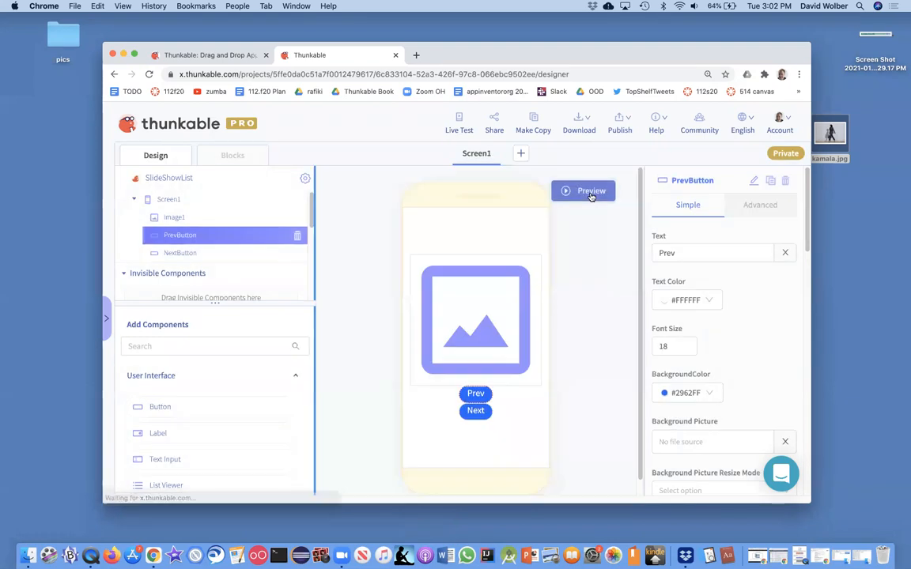
{"action": "left_click", "coordinate": [583, 190]}
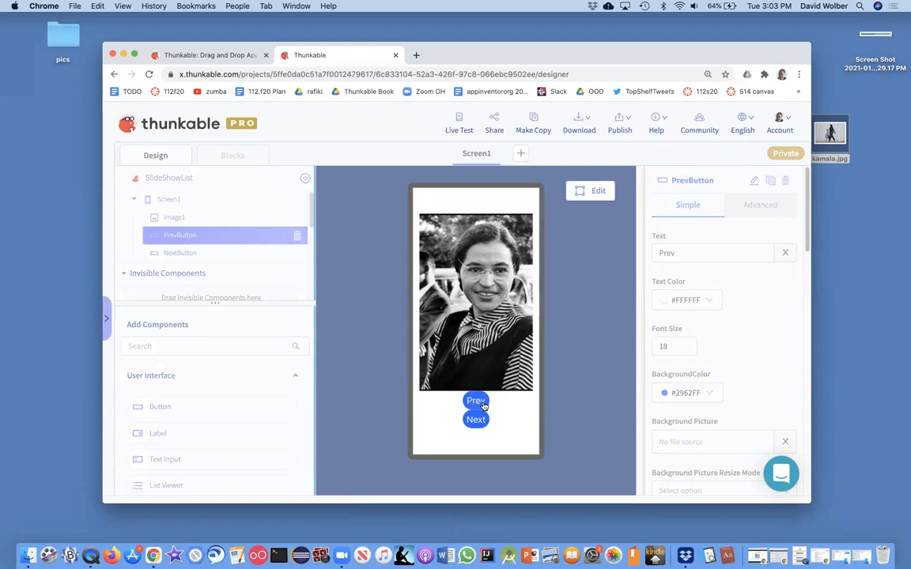
{"action": "mouse_move", "coordinate": [476, 401]}
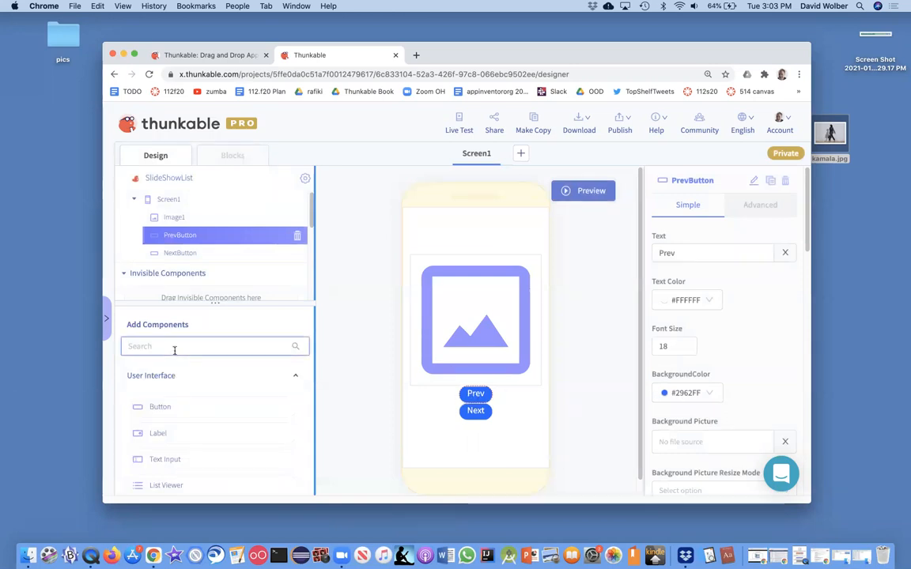
{"action": "type", "text": "Row"}
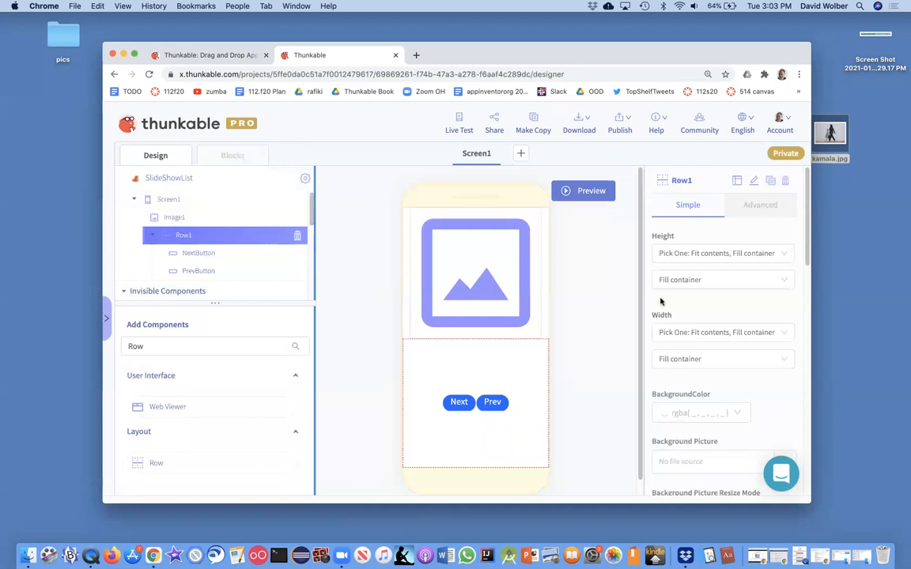
{"action": "mouse_move", "coordinate": [496, 372]}
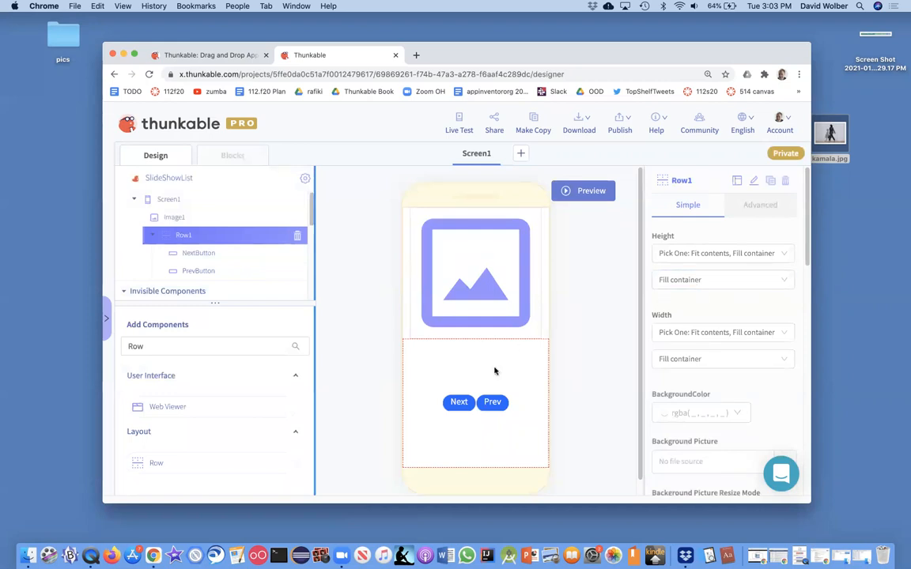
Step: Set the row's height to Relative Size 15% and go to the blocks editor
{"action": "left_click", "coordinate": [721, 253]}
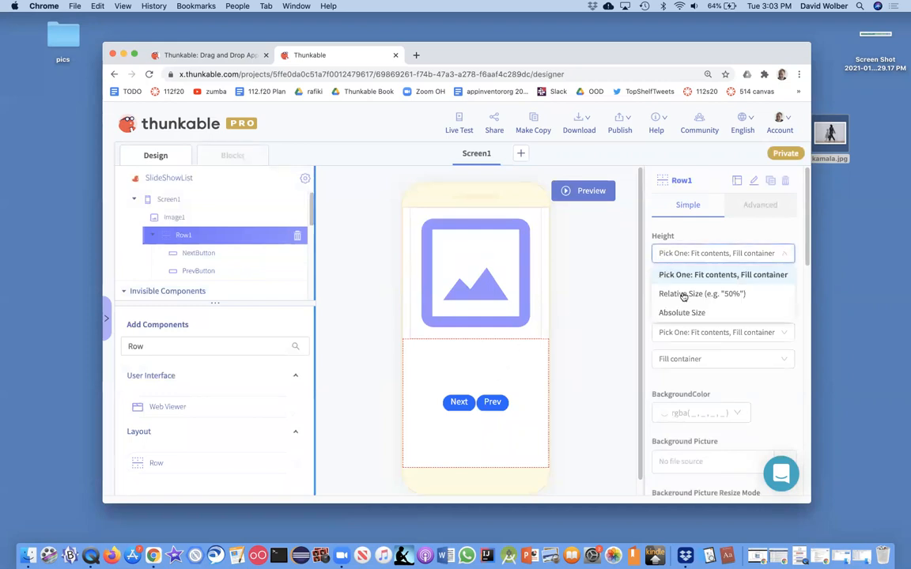
{"action": "left_click", "coordinate": [702, 293]}
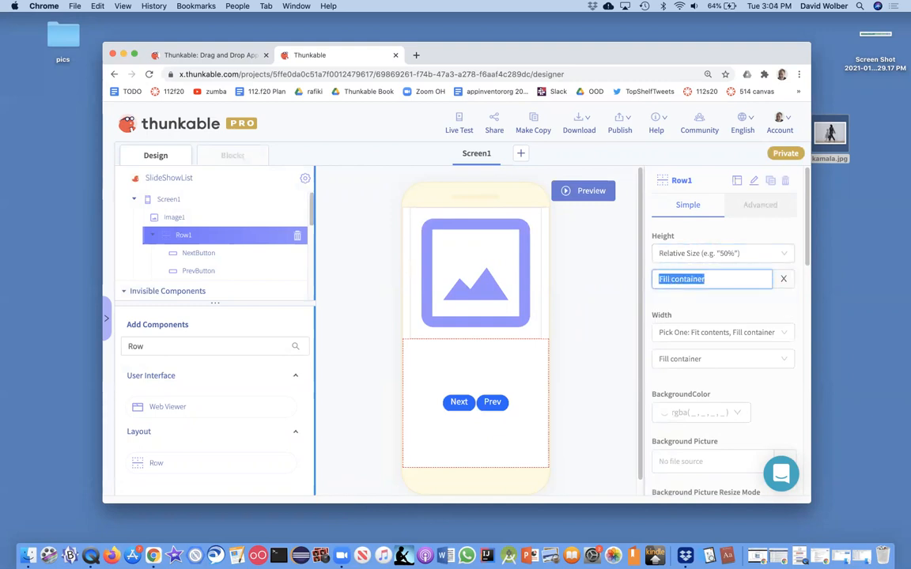
{"action": "type", "text": "15%"}
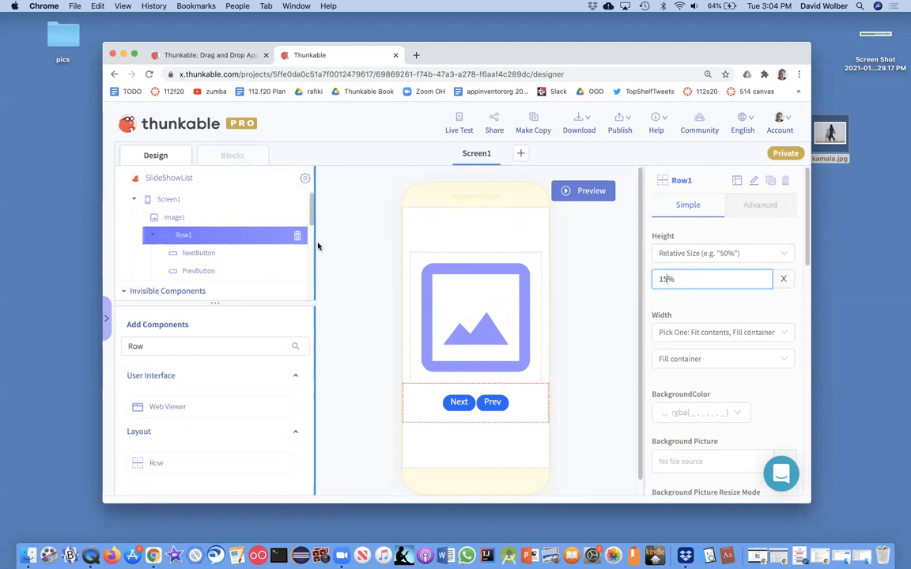
{"action": "left_click", "coordinate": [232, 155]}
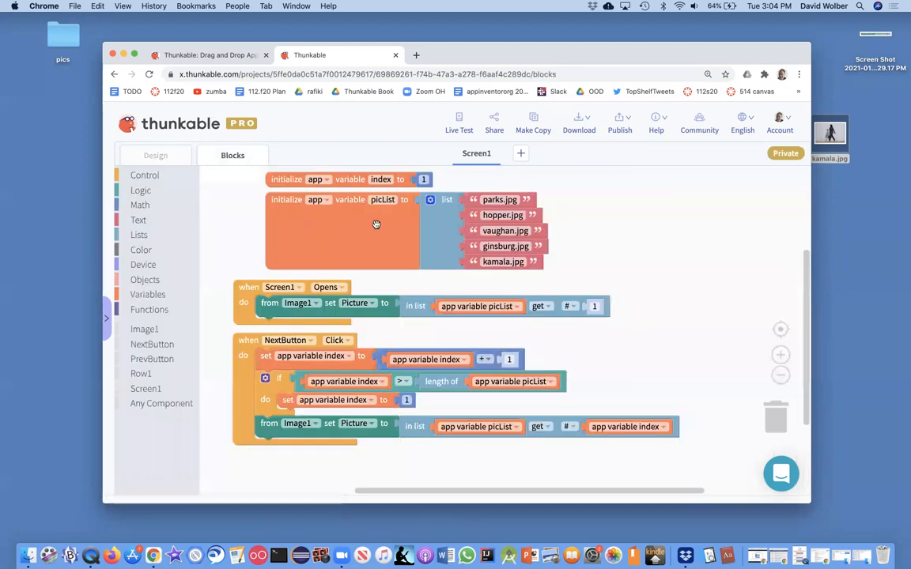
{"action": "mouse_move", "coordinate": [374, 345]}
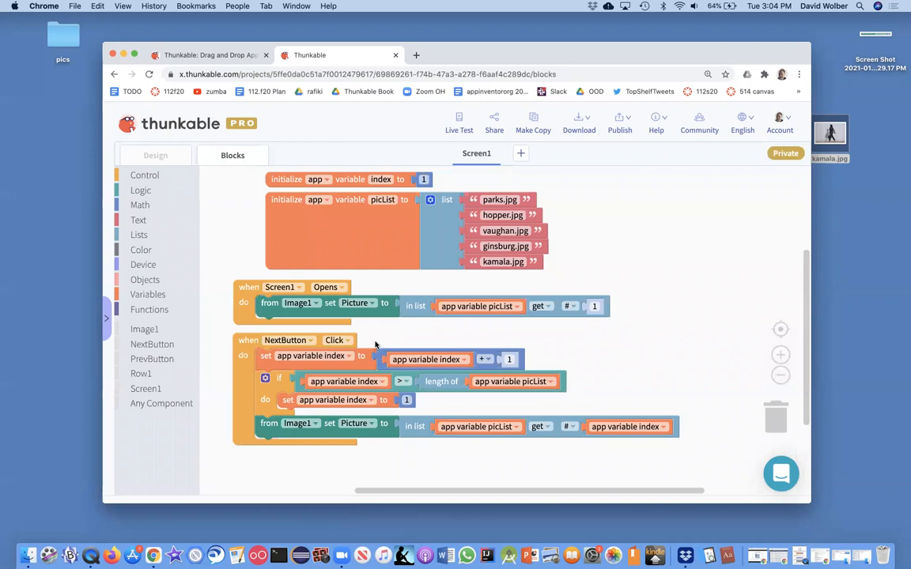
{"action": "mouse_move", "coordinate": [159, 361]}
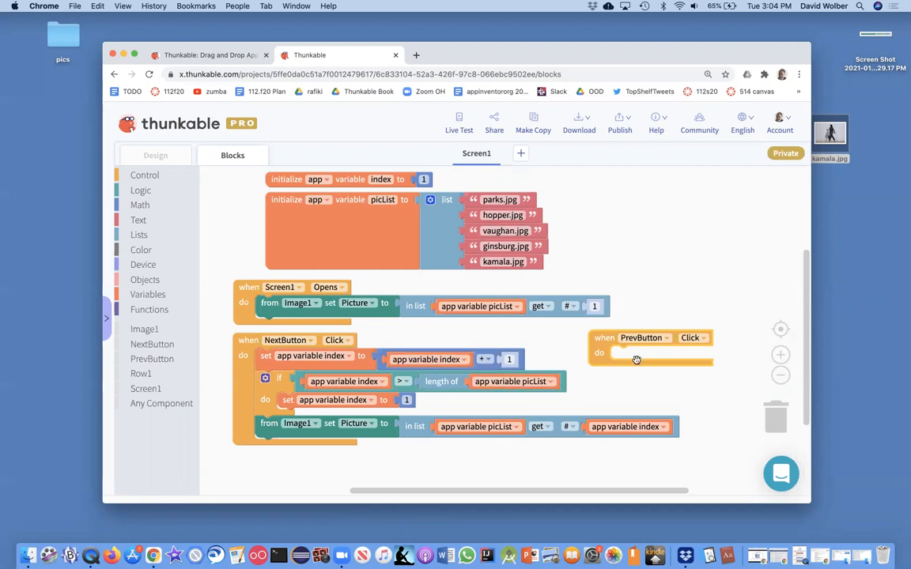
{"action": "mouse_move", "coordinate": [405, 421]}
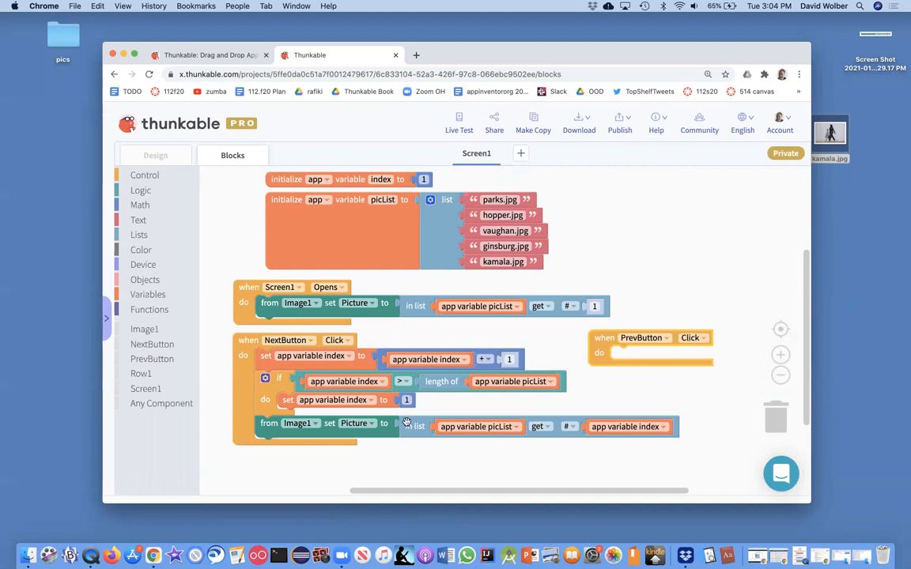
{"action": "mouse_move", "coordinate": [384, 398]}
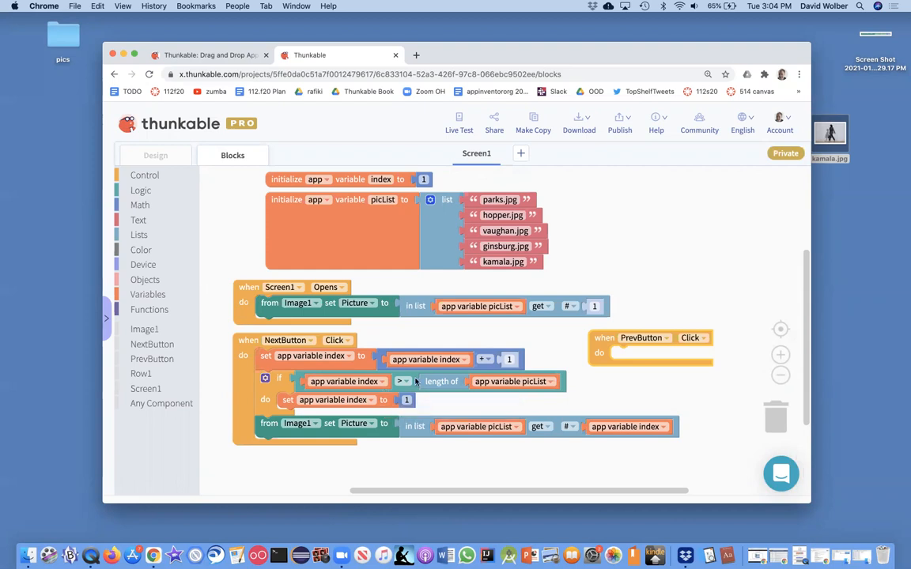
{"action": "mouse_move", "coordinate": [599, 354]}
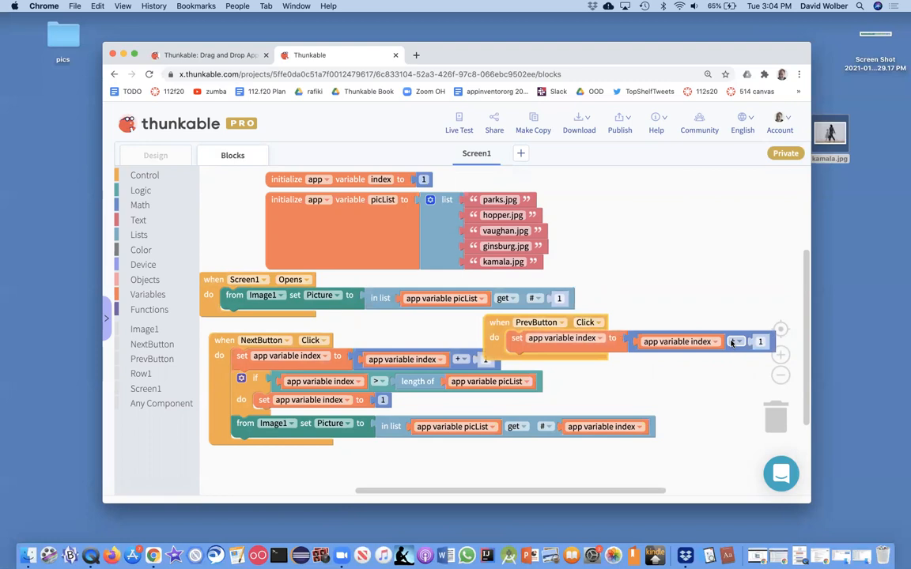
Step: Change the index operator from + to − in the PrevButton handler
{"action": "left_click", "coordinate": [735, 341]}
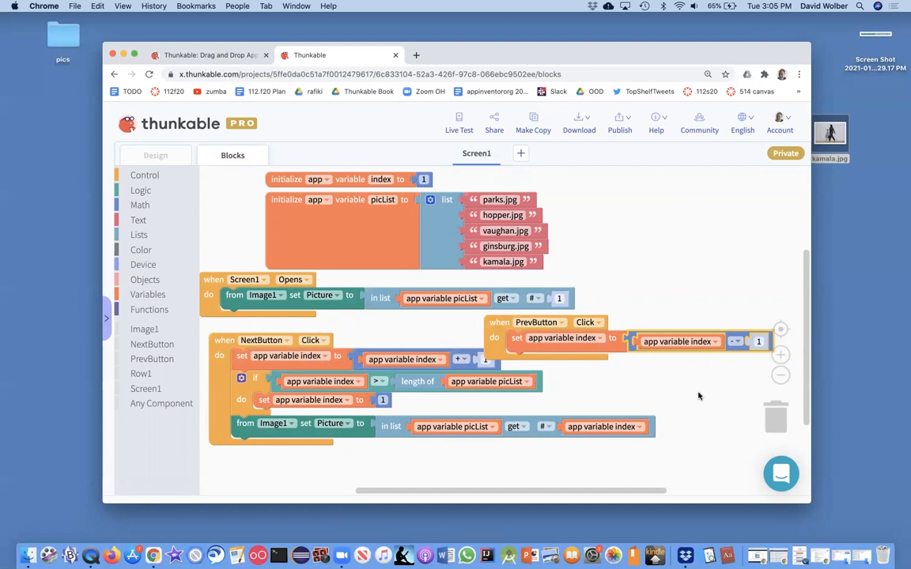
{"action": "mouse_move", "coordinate": [685, 342]}
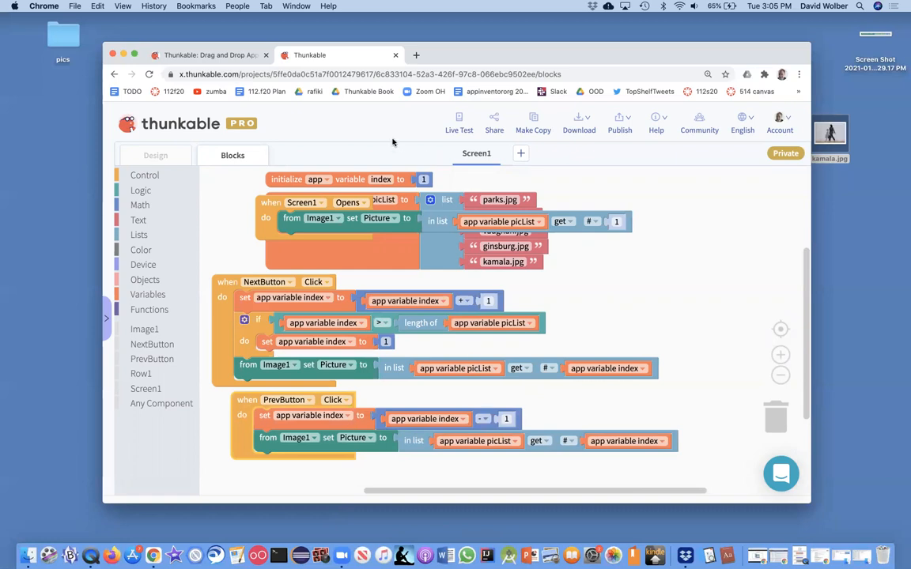
Step: Preview the app, press Prev twice to step back through pictures, then exit the preview
{"action": "left_click", "coordinate": [155, 155]}
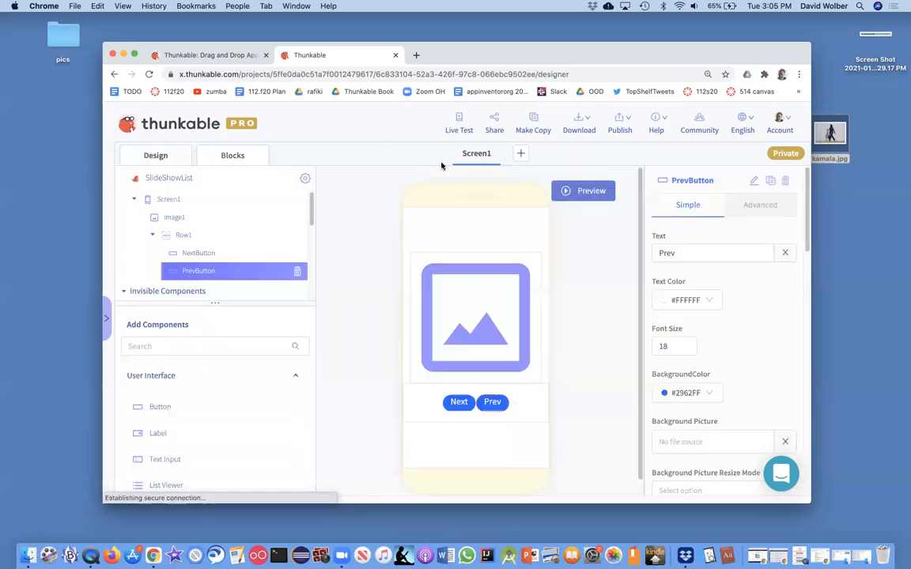
{"action": "left_click", "coordinate": [583, 191]}
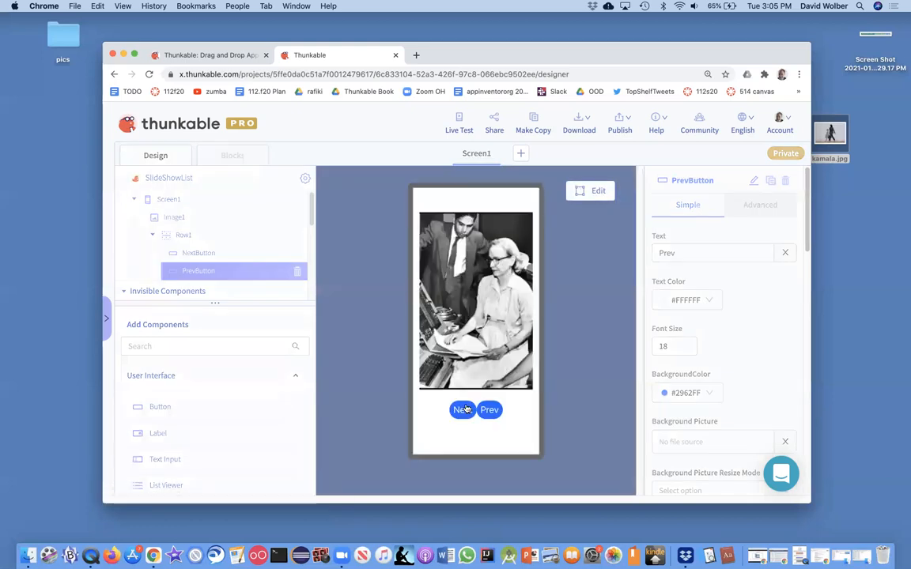
{"action": "left_click", "coordinate": [489, 410]}
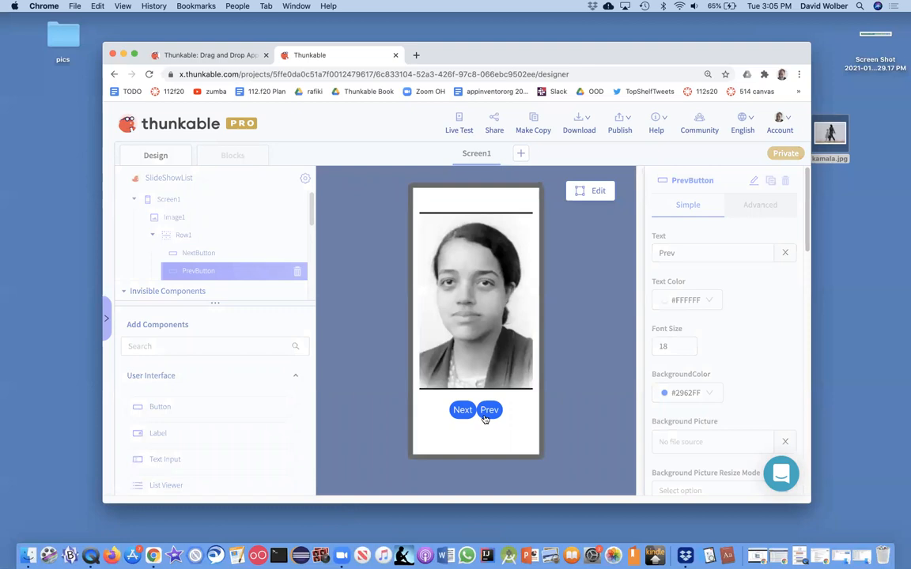
{"action": "left_click", "coordinate": [489, 410]}
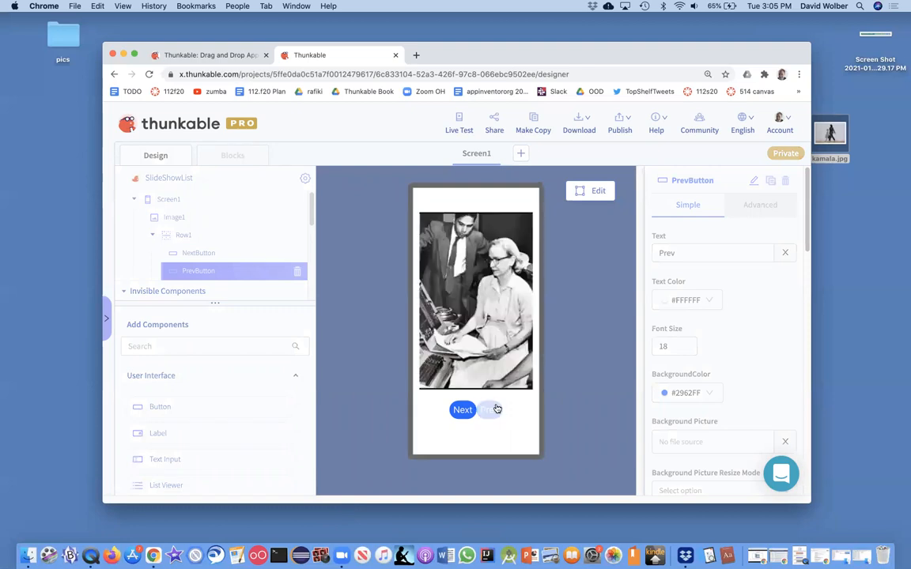
{"action": "left_click", "coordinate": [463, 410]}
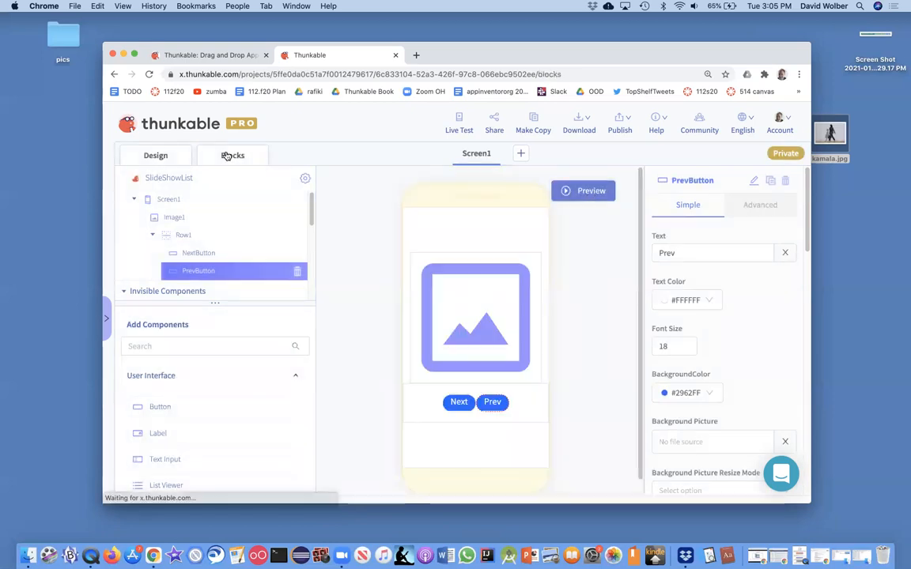
Step: Open the blocks editor with the Screen1, NextButton and PrevButton handlers
{"action": "left_click", "coordinate": [232, 154]}
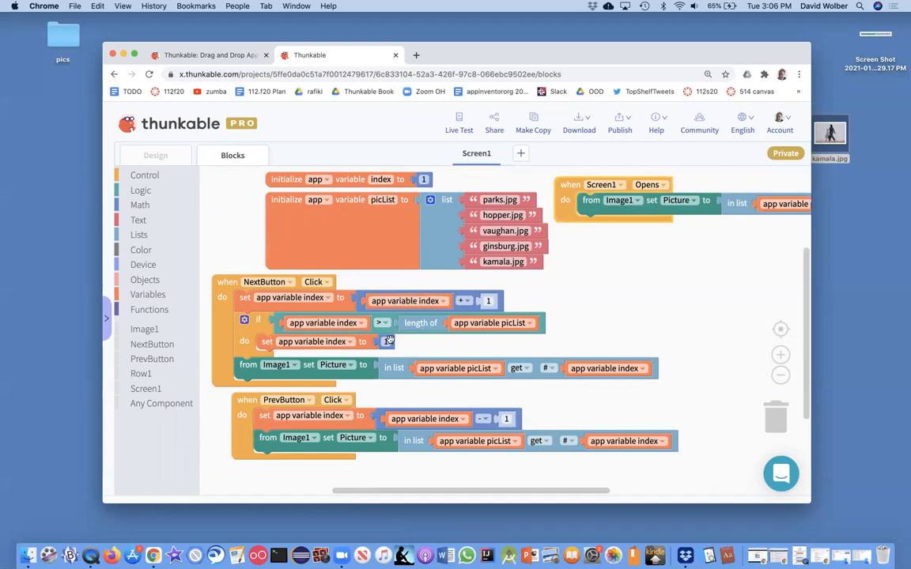
{"action": "mouse_move", "coordinate": [413, 369]}
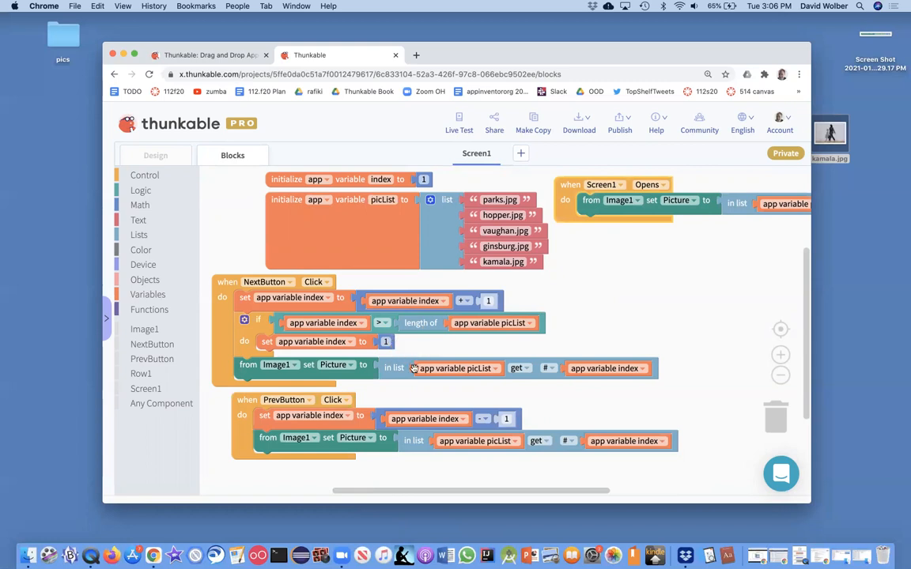
{"action": "mouse_move", "coordinate": [378, 428]}
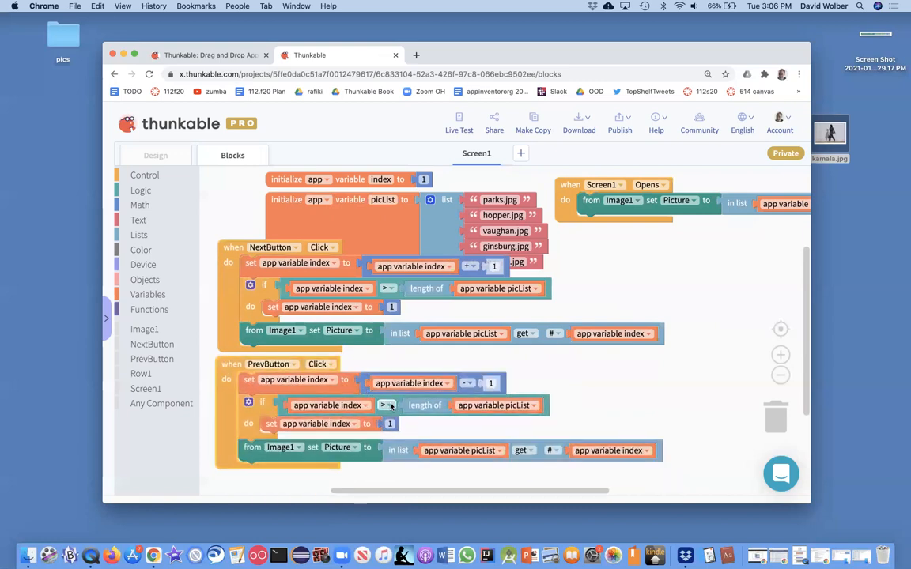
Step: Change the Prev check's comparison to less than and add a Math number block
{"action": "left_click", "coordinate": [385, 405]}
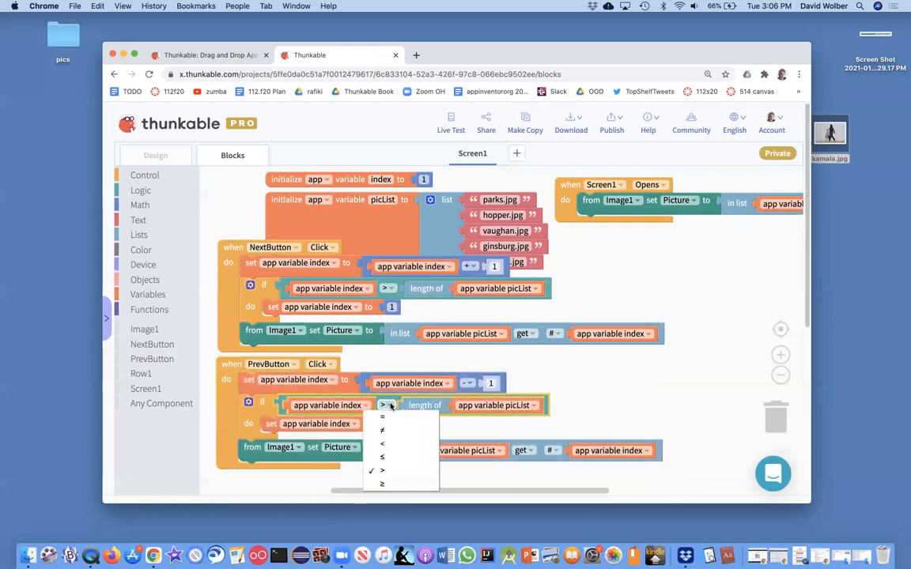
{"action": "left_click", "coordinate": [383, 444]}
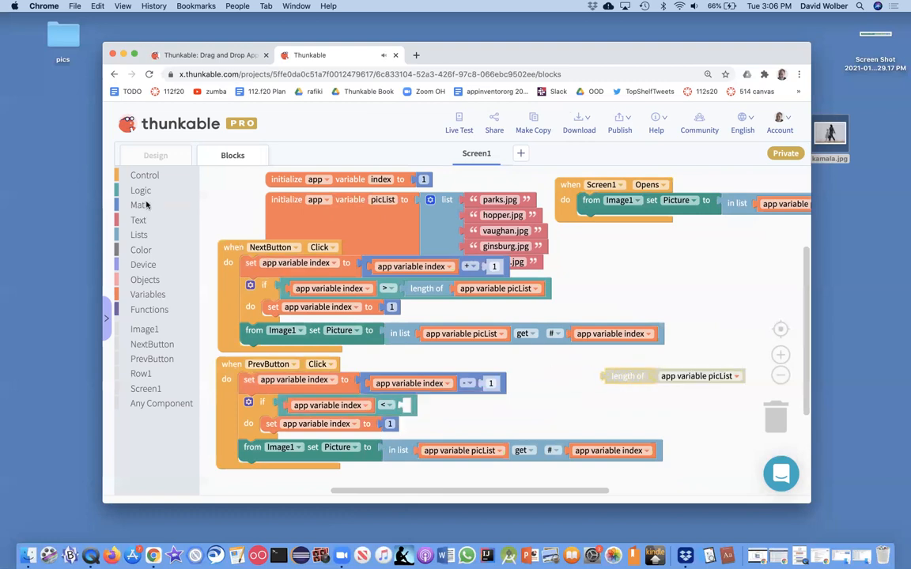
{"action": "left_click", "coordinate": [139, 205]}
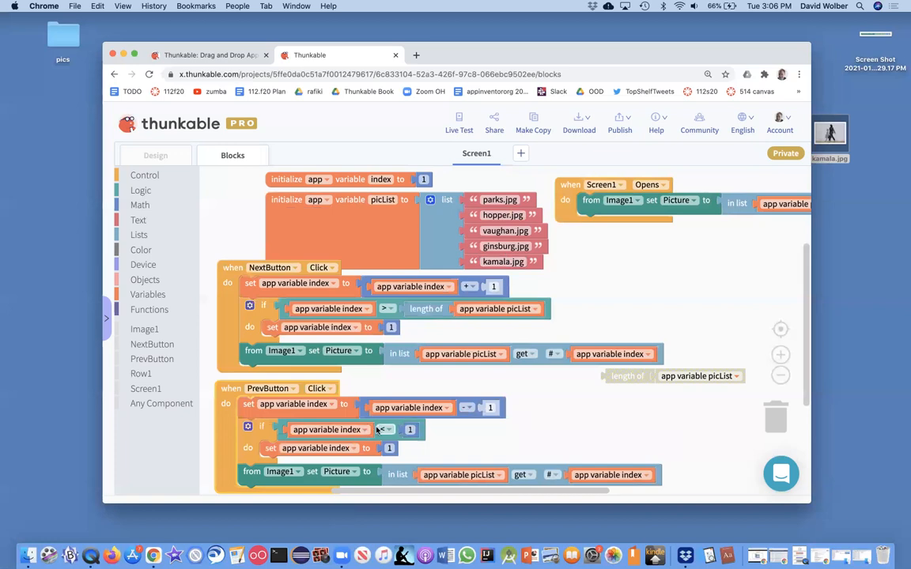
{"action": "left_click", "coordinate": [385, 429]}
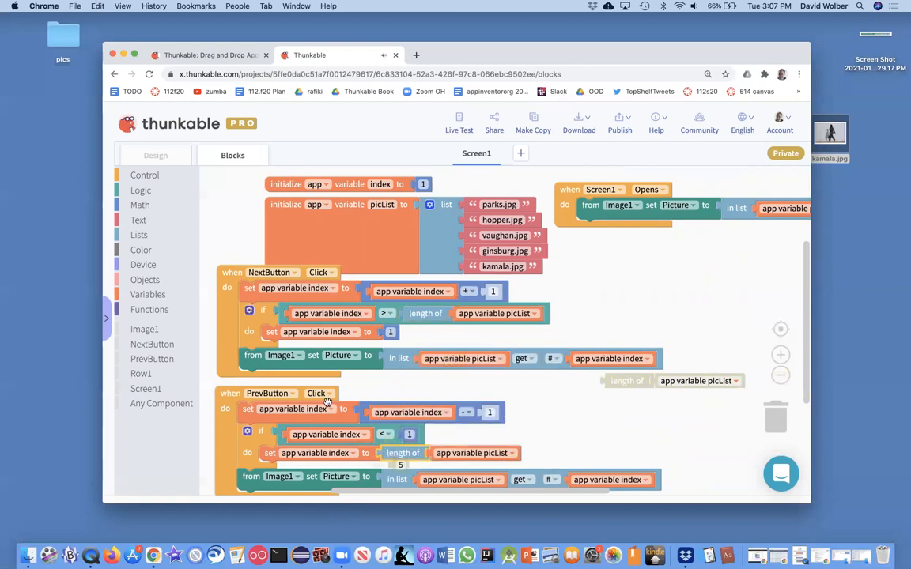
{"action": "mouse_move", "coordinate": [360, 403]}
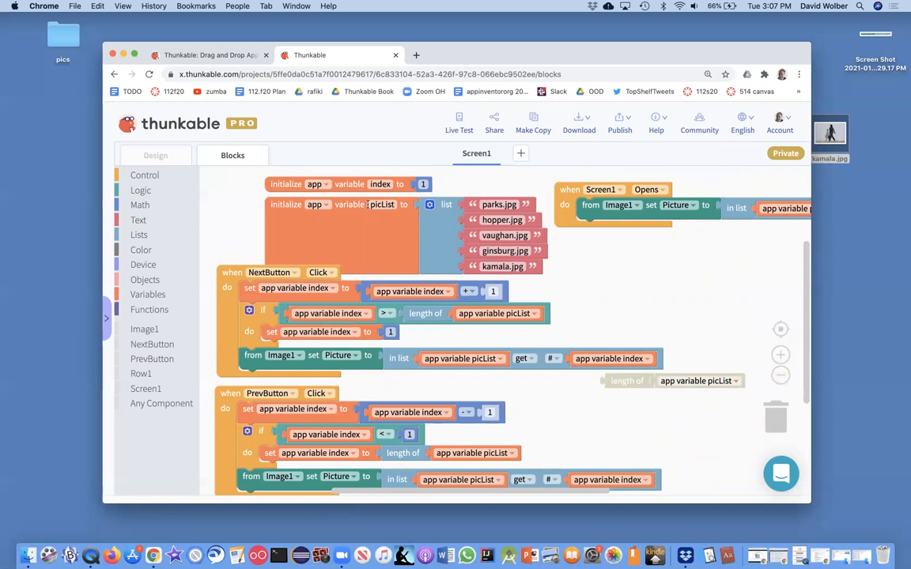
Step: Preview the slideshow, press Next, then Prev repeatedly to confirm wrapping to the last picture
{"action": "left_click", "coordinate": [155, 155]}
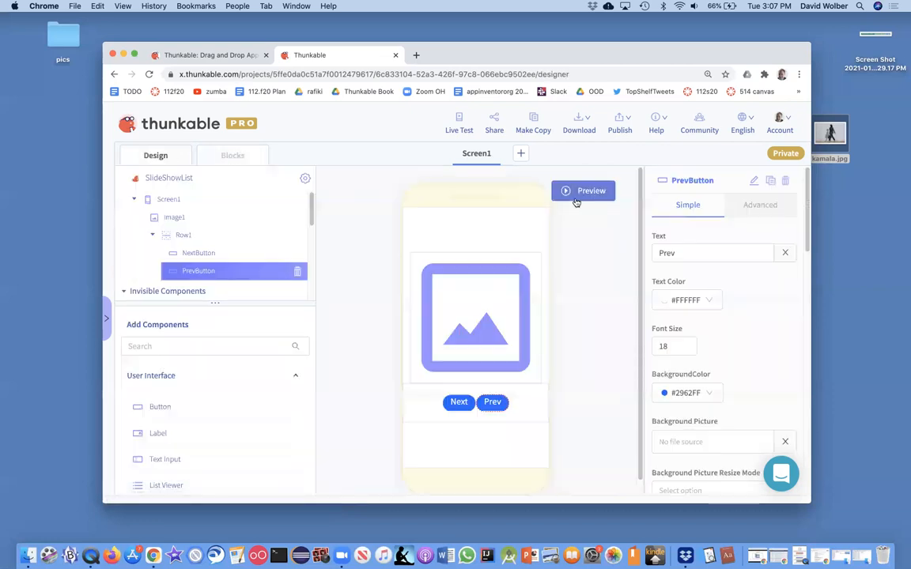
{"action": "left_click", "coordinate": [583, 191]}
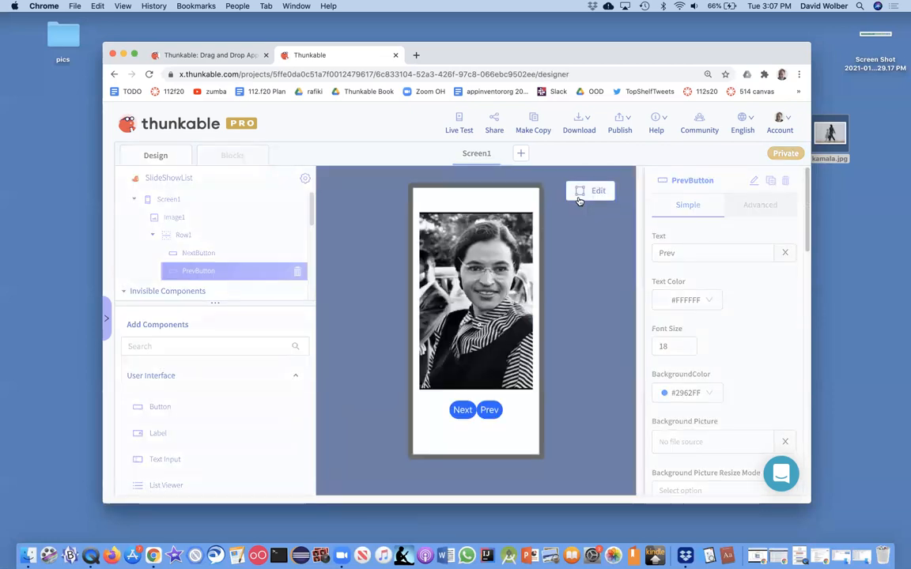
{"action": "left_click", "coordinate": [462, 409]}
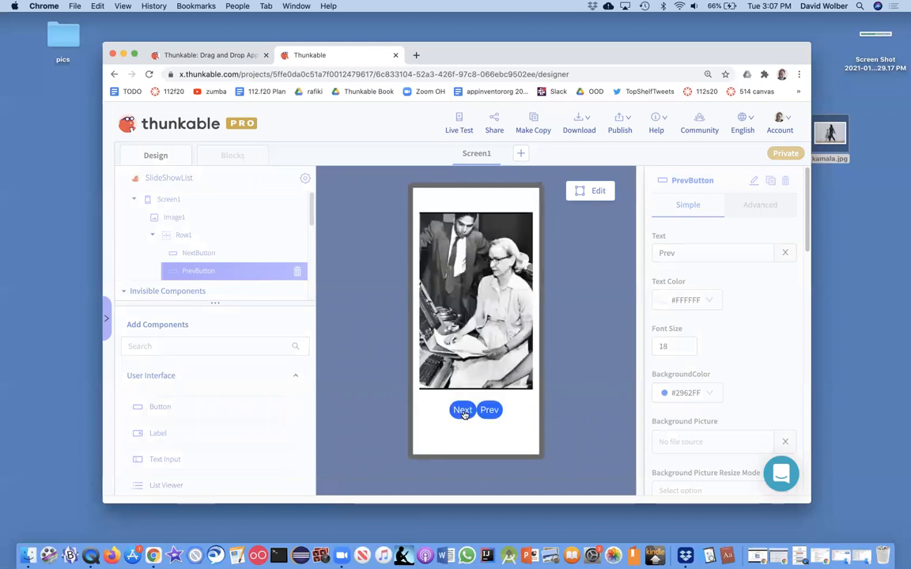
{"action": "left_click", "coordinate": [489, 410]}
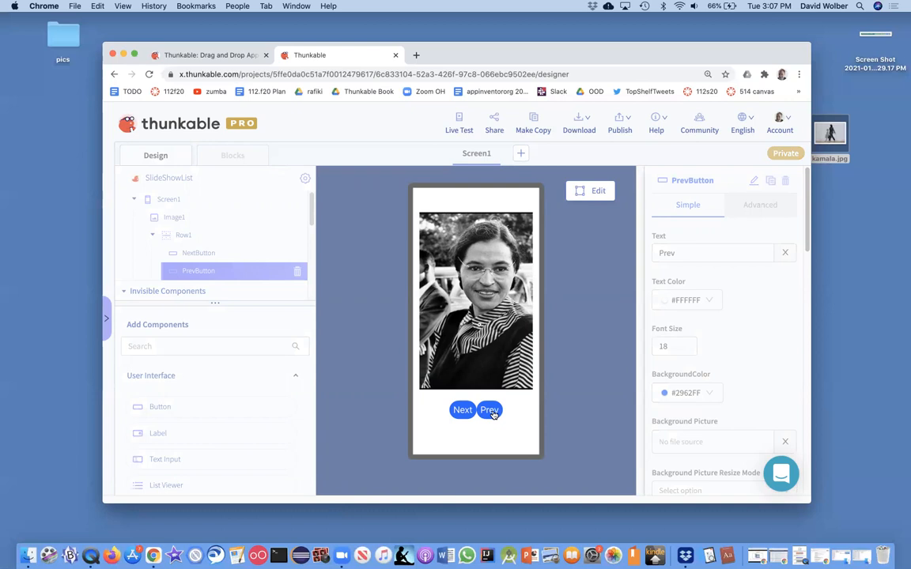
{"action": "left_click", "coordinate": [489, 410]}
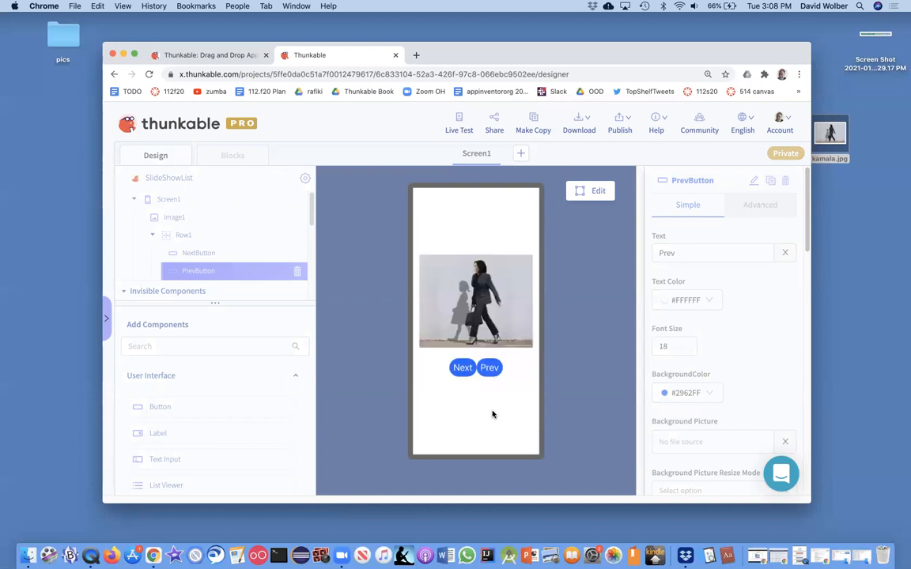
{"action": "left_click", "coordinate": [490, 367]}
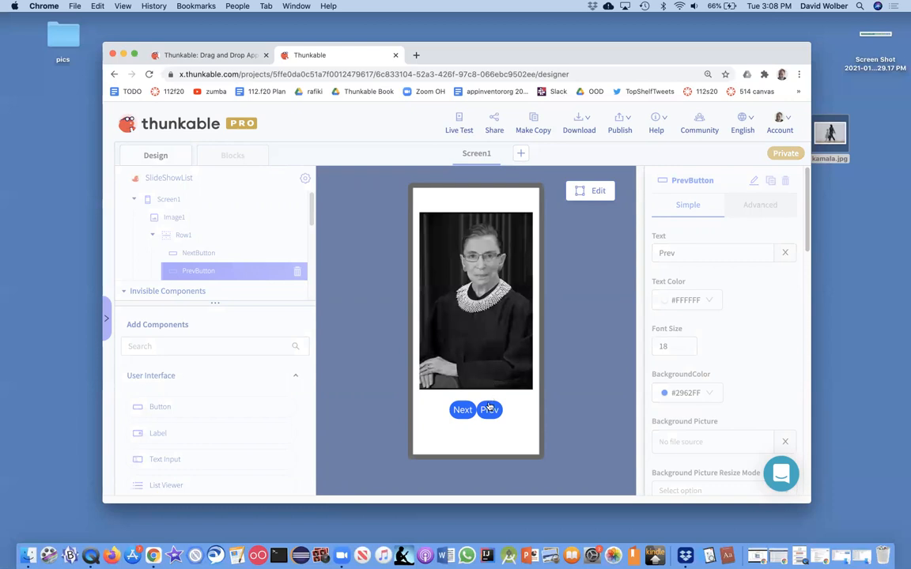
{"action": "left_click", "coordinate": [488, 409]}
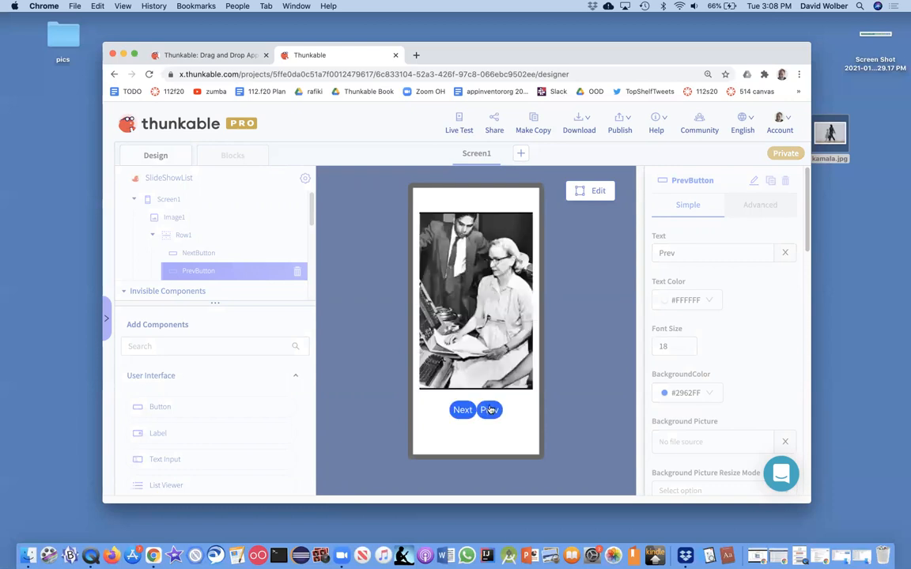
{"action": "left_click", "coordinate": [489, 410]}
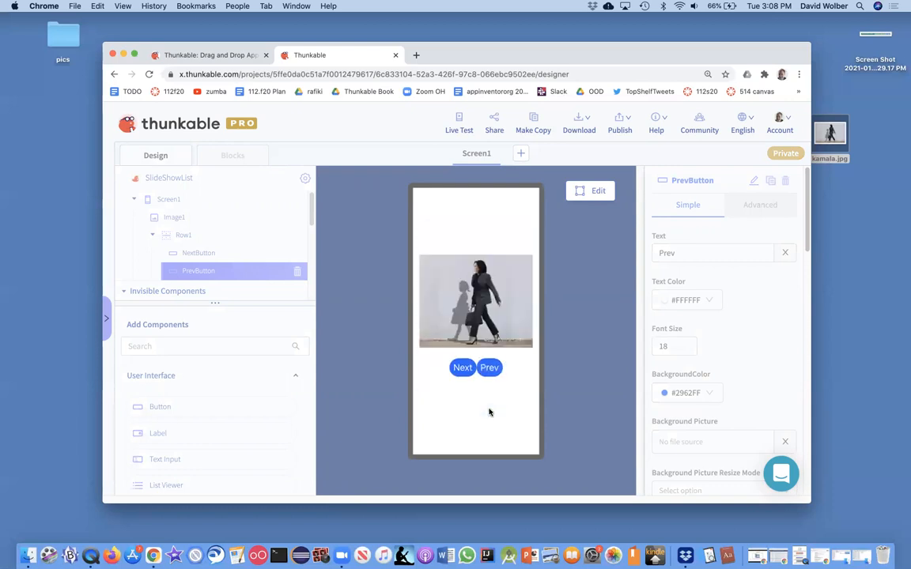